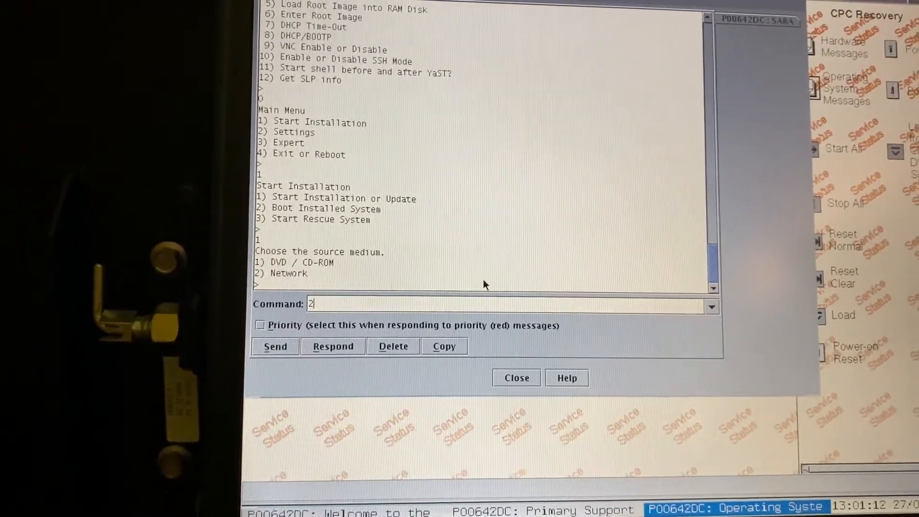
{"action": "left_click", "coordinate": [275, 346]}
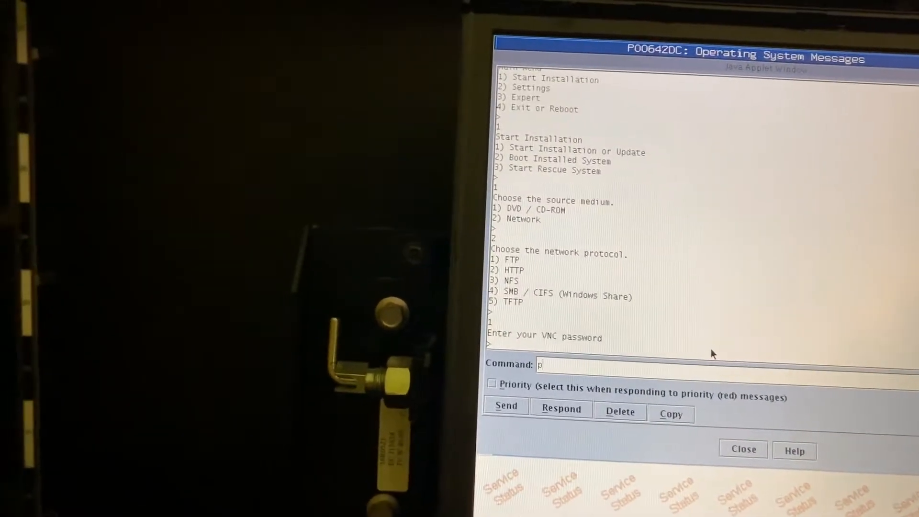
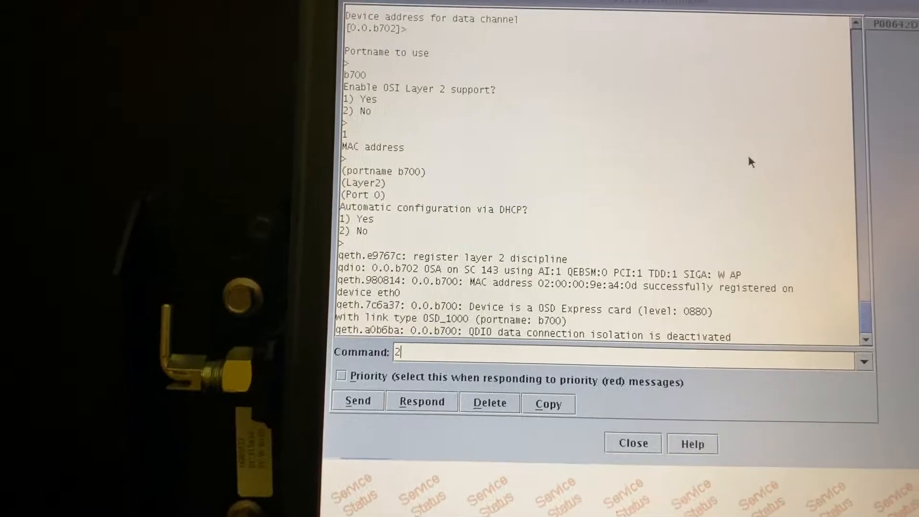
Decline DHCP and submit static IPv4 address 192.168.0.123/24.
{"action": "left_click", "coordinate": [357, 401]}
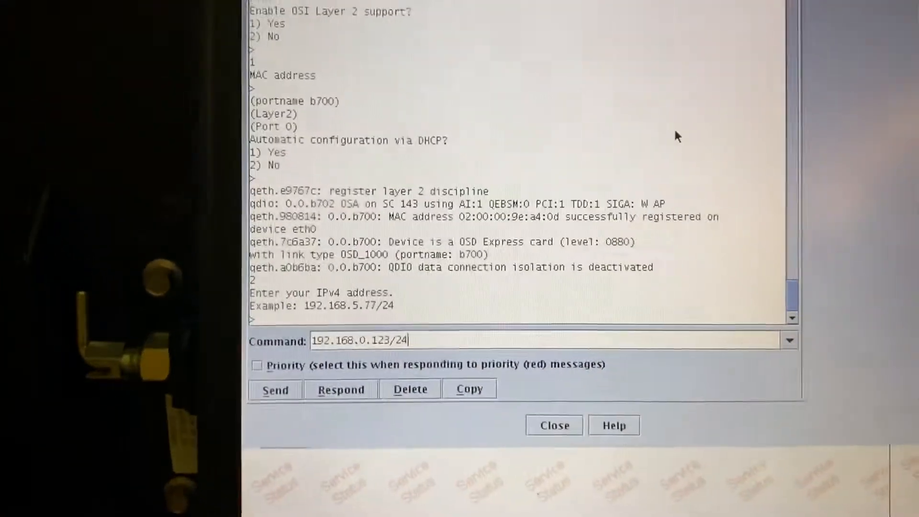
{"action": "left_click", "coordinate": [275, 389]}
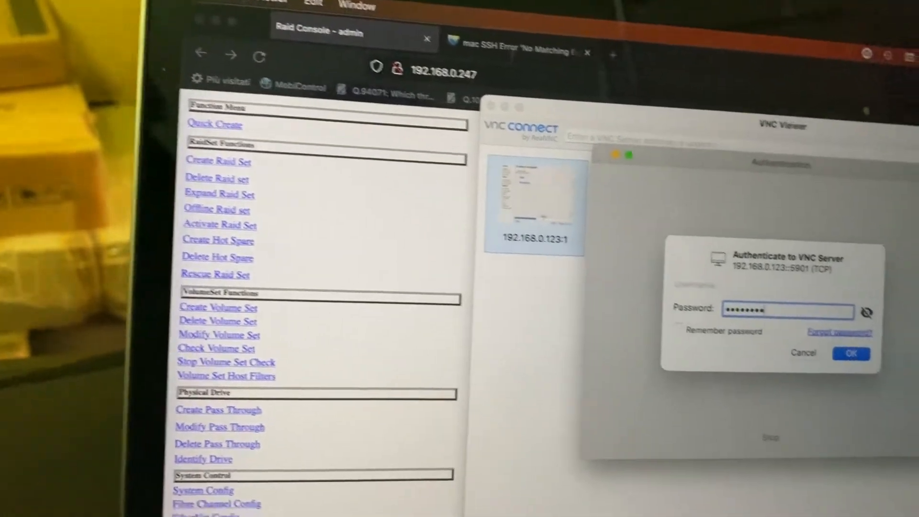
Log in to the installer's VNC session at 192.168.0.123:1.
{"action": "left_click", "coordinate": [853, 353]}
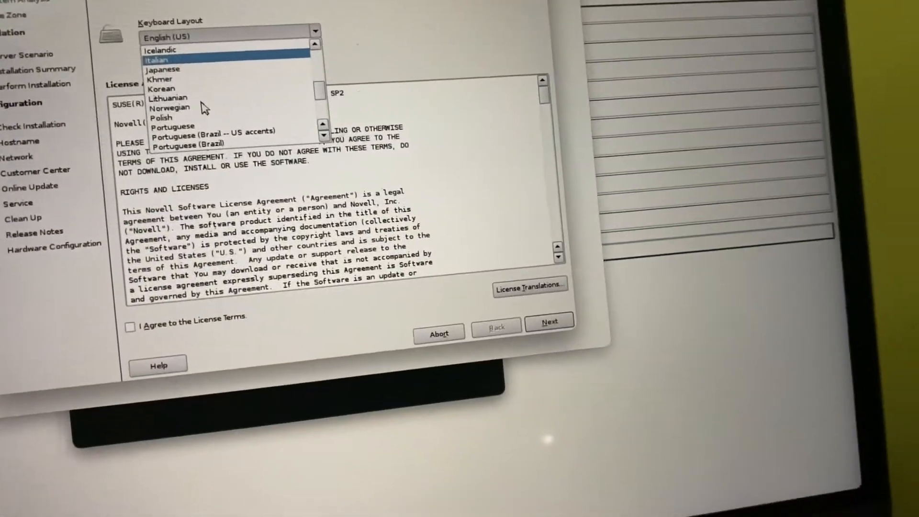
Select the Italian keyboard layout and advance past the license page.
{"action": "left_click", "coordinate": [161, 59]}
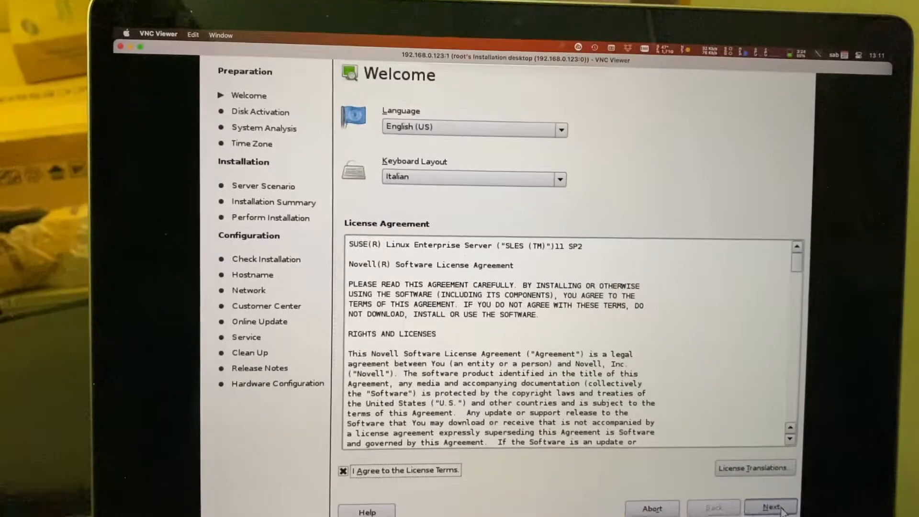
{"action": "left_click", "coordinate": [770, 506]}
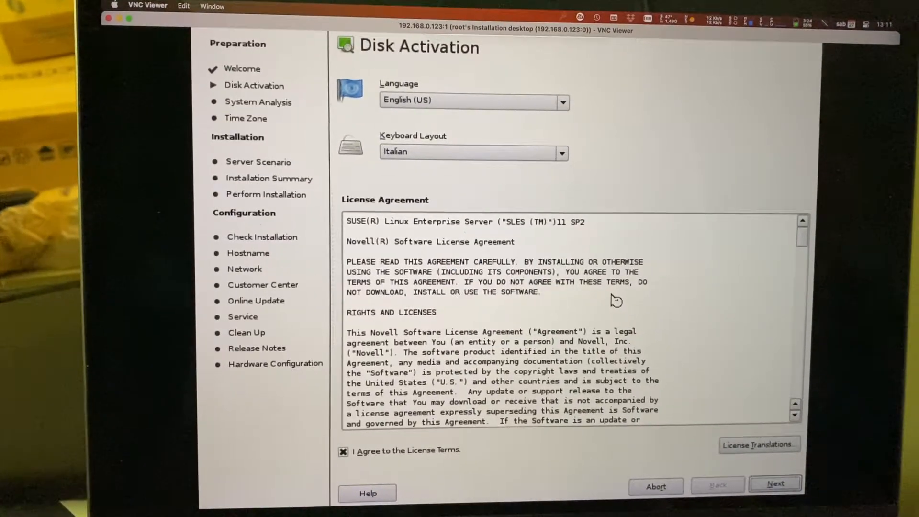
Add a new ZFCP disk and open its Channel Number list for 0.0.0a12.
{"action": "left_click", "coordinate": [775, 482]}
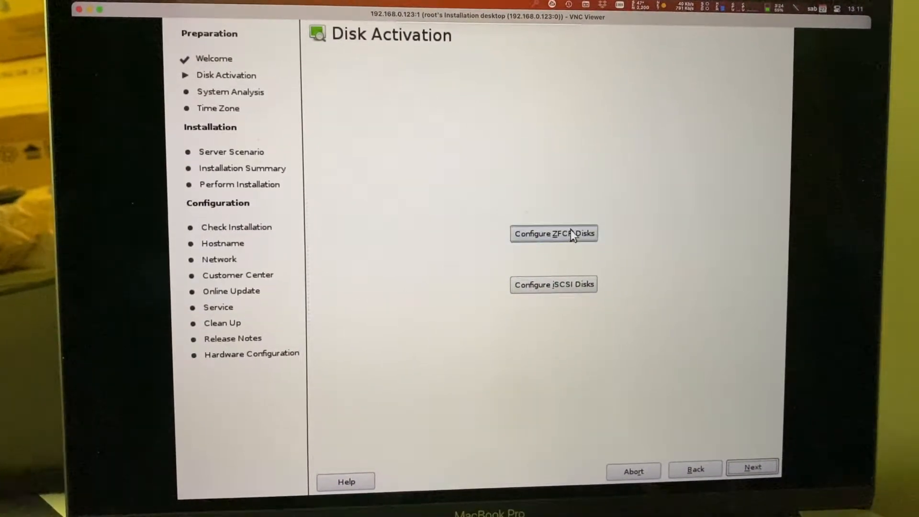
{"action": "left_click", "coordinate": [553, 234]}
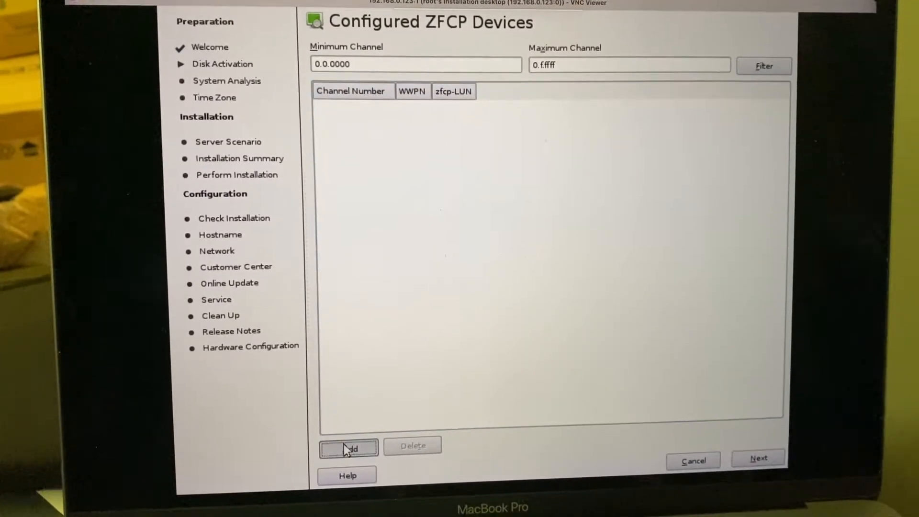
{"action": "left_click", "coordinate": [348, 447]}
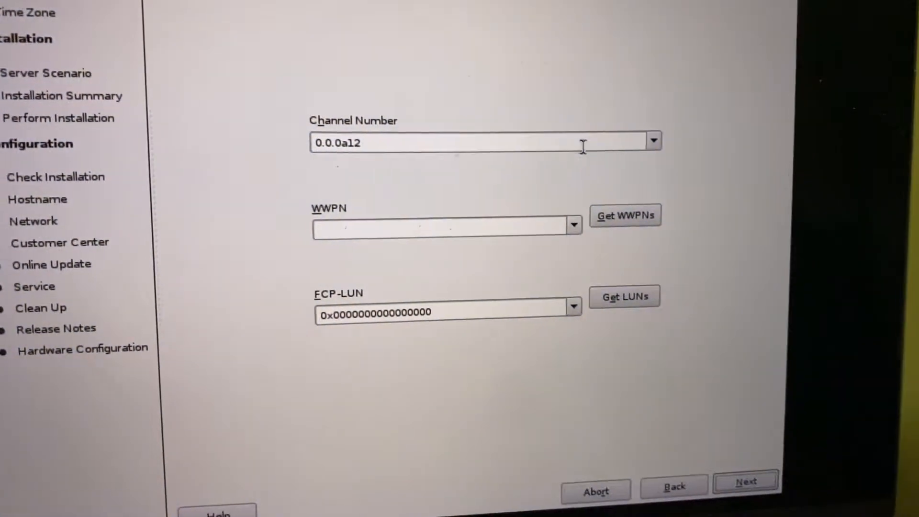
{"action": "left_click", "coordinate": [654, 140]}
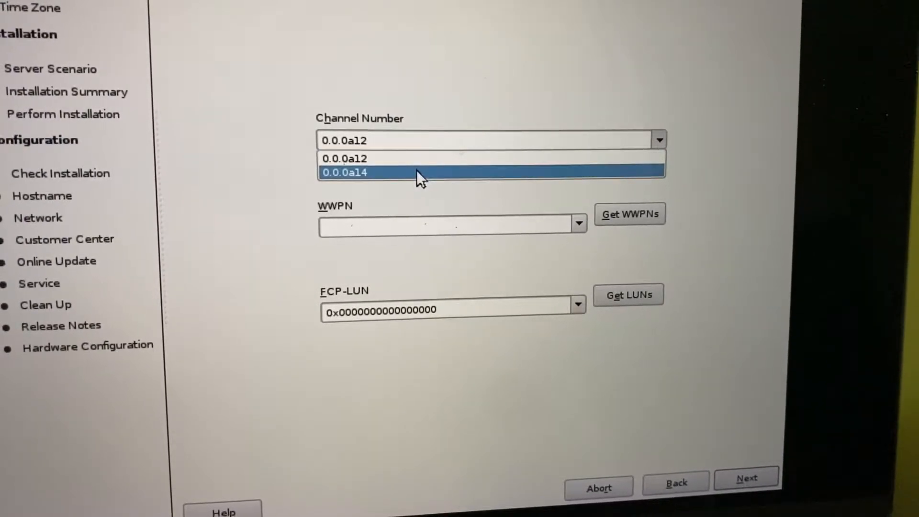